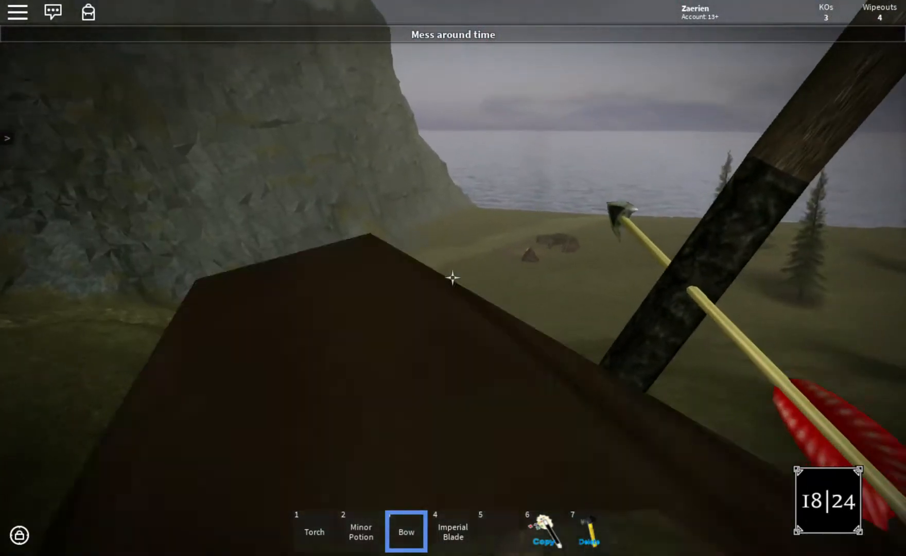
- Fire arrows from the fortress walls, switch to slot 4, leaving the counter at 15 of 24
left_click(453, 278)
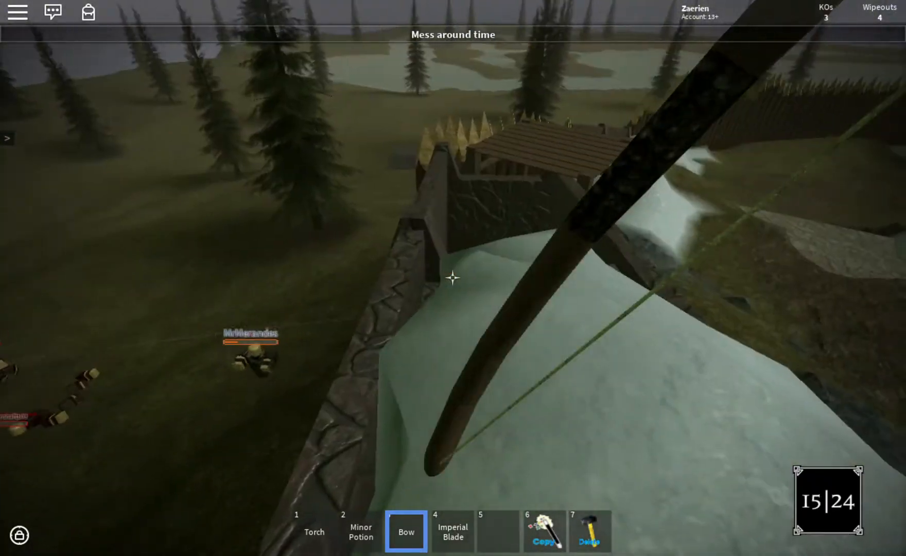
key("4")
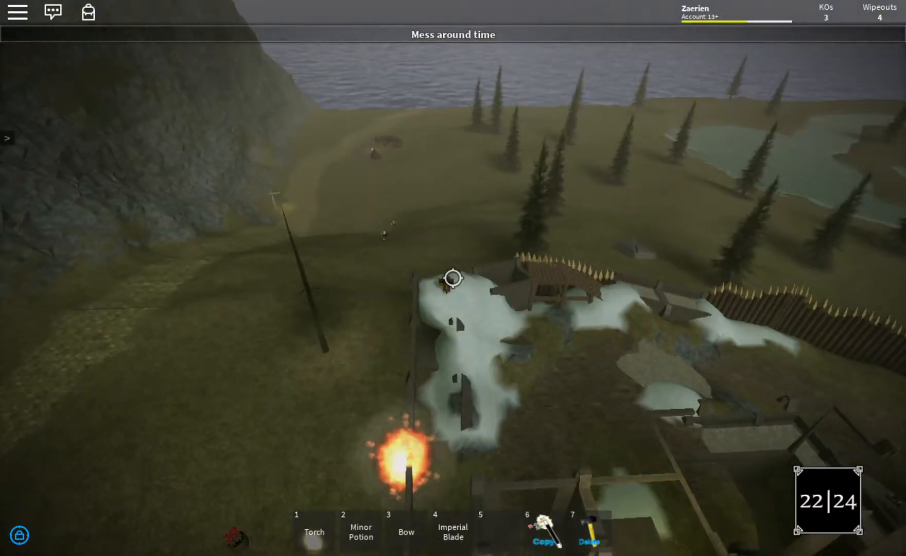
left_click(406, 530)
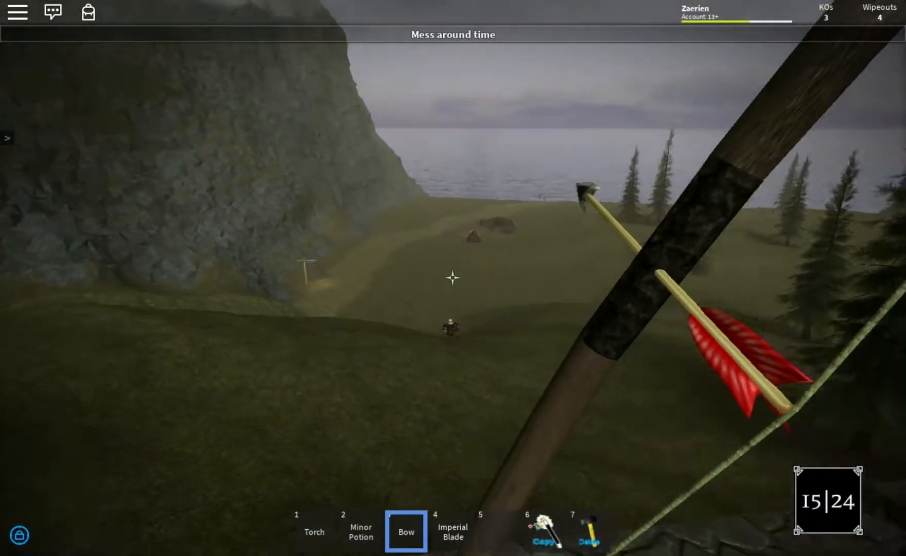